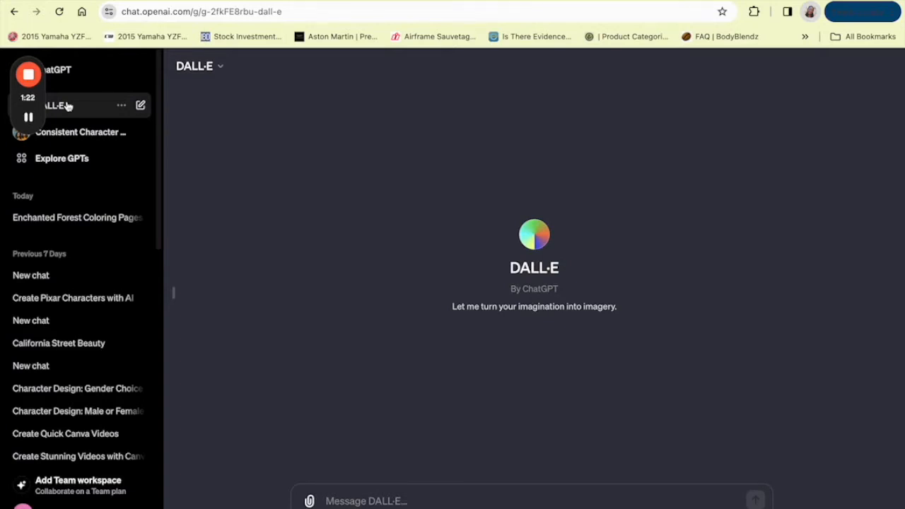
- Send DALL-E a 'serene landscape' prompt from the Message DALL-E box
{"action": "left_click", "coordinate": [28, 116]}
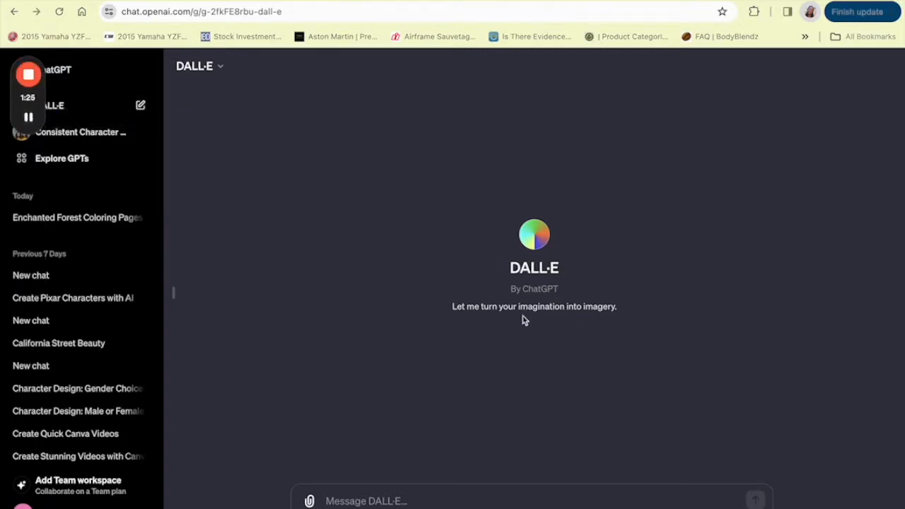
{"action": "mouse_move", "coordinate": [576, 381]}
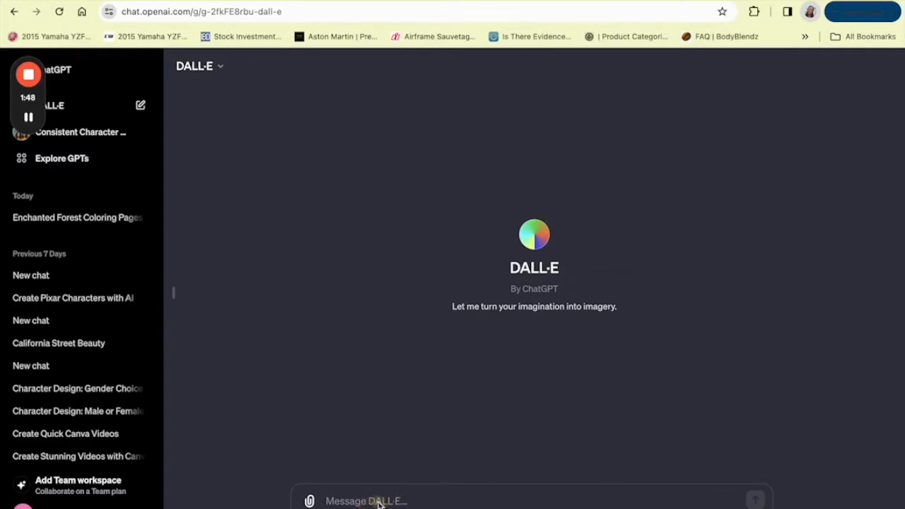
{"action": "mouse_move", "coordinate": [391, 314]}
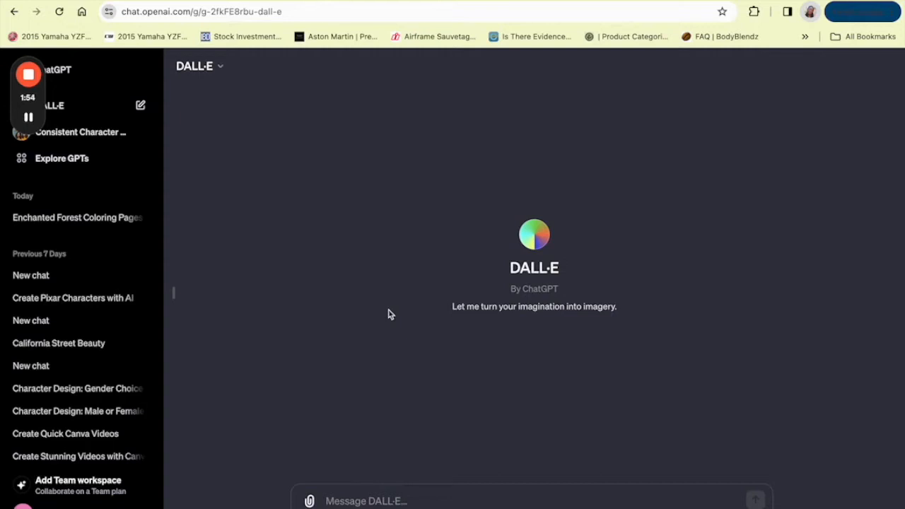
{"action": "left_click", "coordinate": [392, 501]}
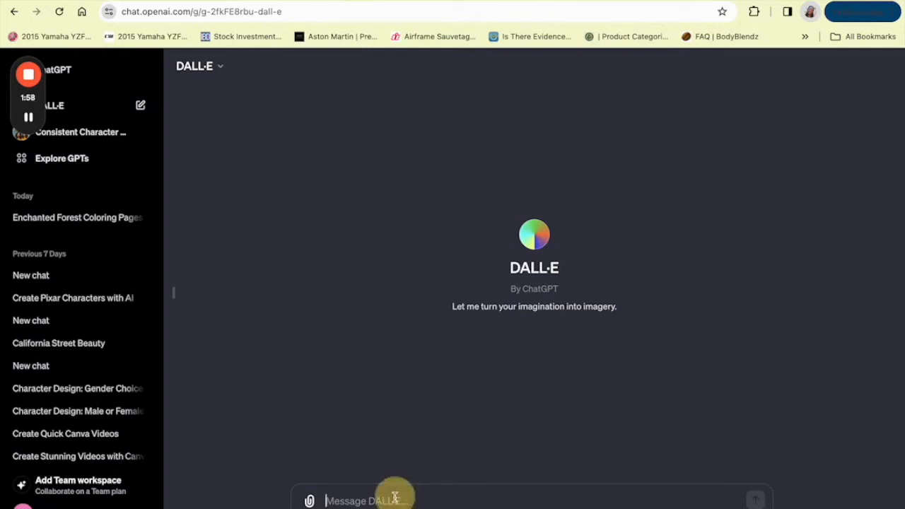
{"action": "type", "text": "serene"}
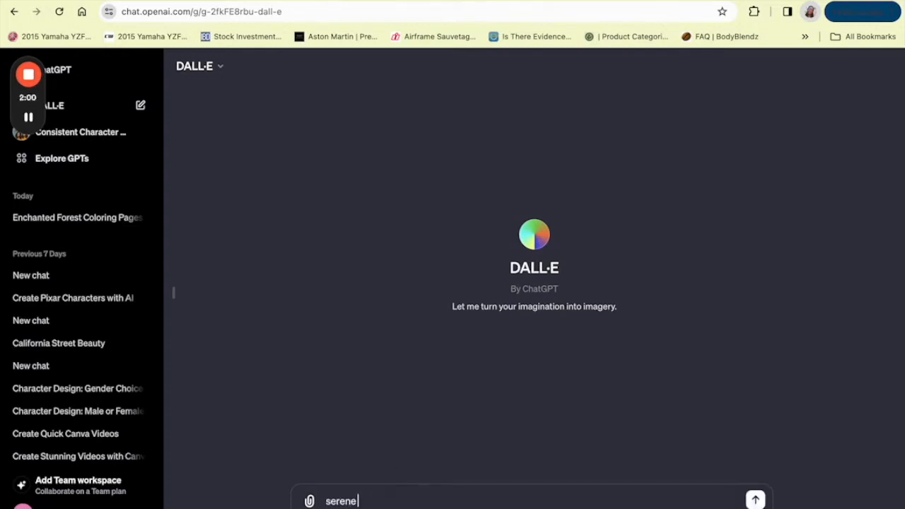
{"action": "type", "text": "landsc"}
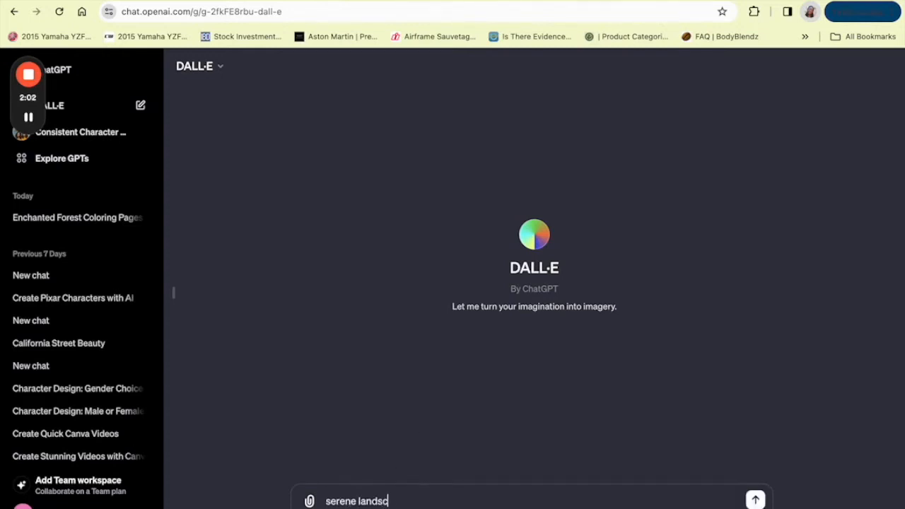
{"action": "left_click", "coordinate": [755, 500]}
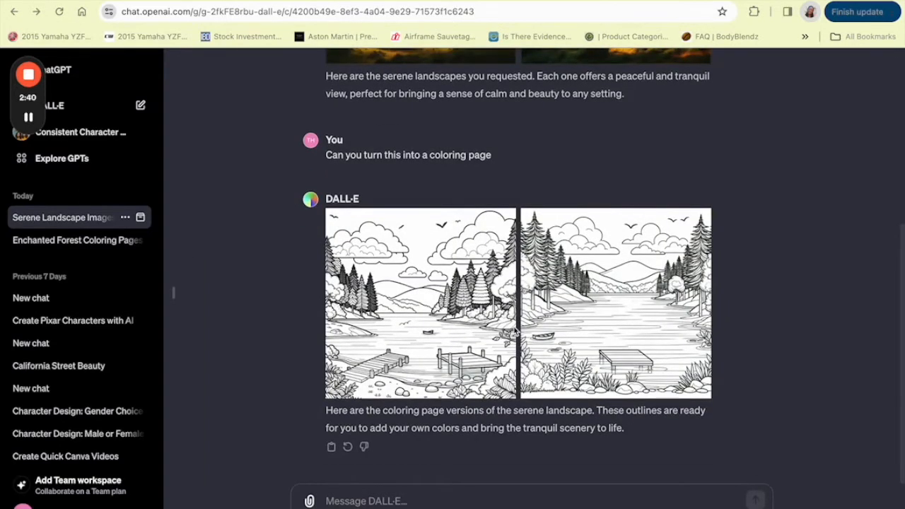
{"action": "mouse_move", "coordinate": [654, 301]}
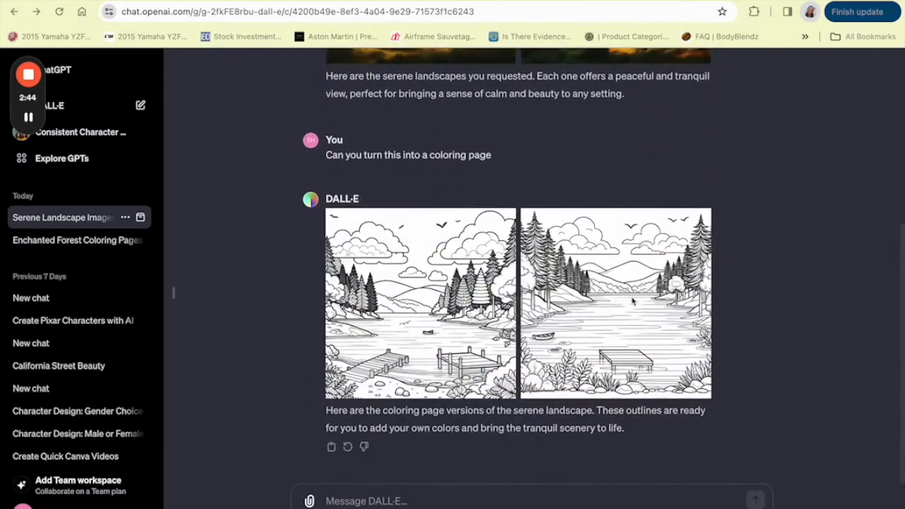
{"action": "mouse_move", "coordinate": [428, 477]}
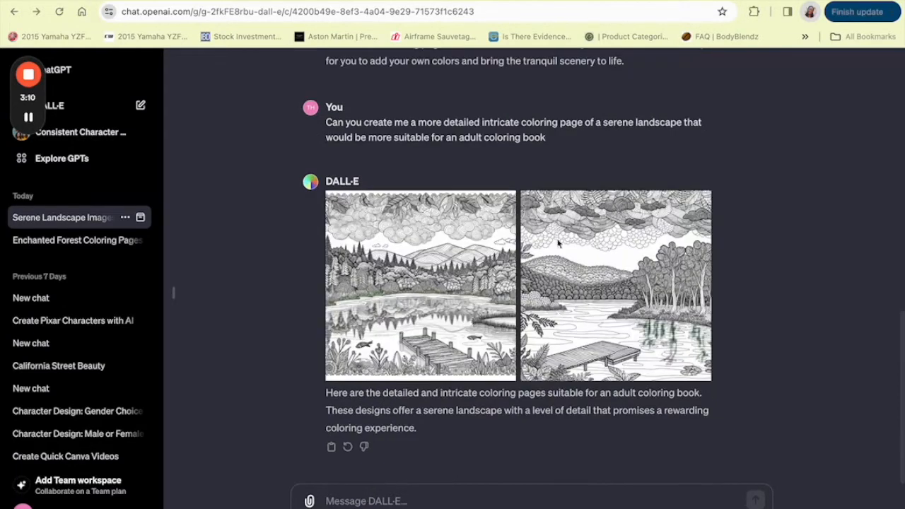
{"action": "mouse_move", "coordinate": [603, 253]}
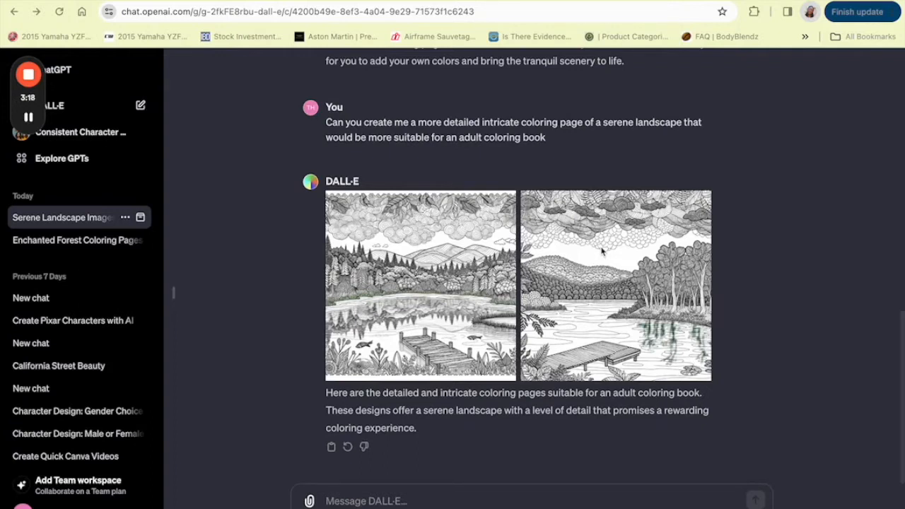
{"action": "scroll", "scroll_direction": "down", "scroll_amount": 3}
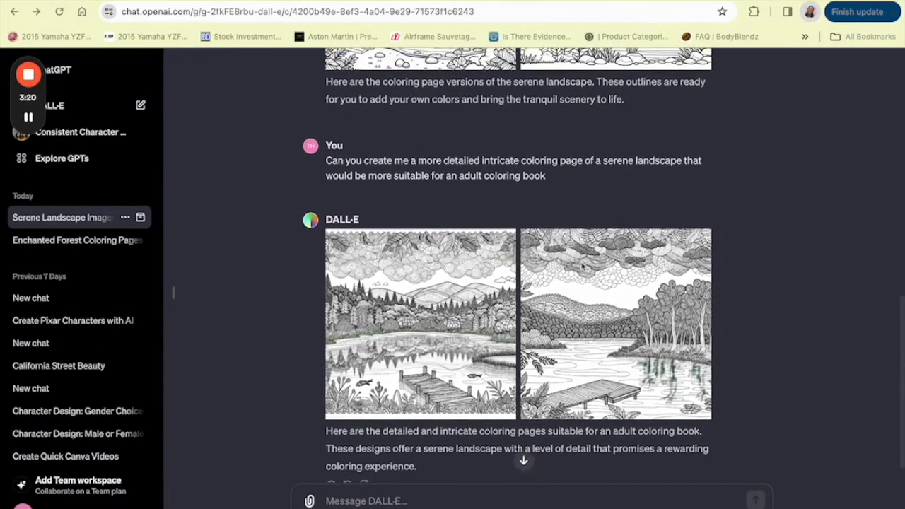
{"action": "scroll", "scroll_direction": "down", "scroll_amount": 3}
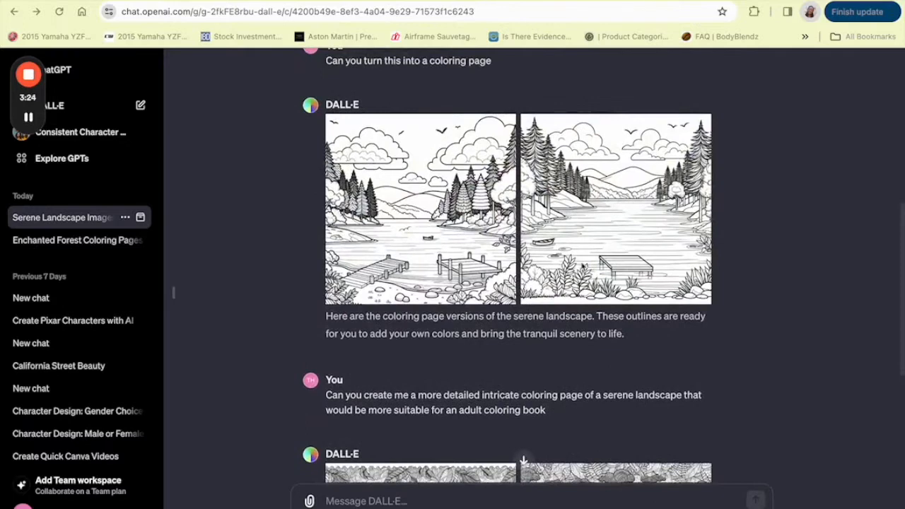
{"action": "scroll", "scroll_direction": "down", "scroll_amount": 3}
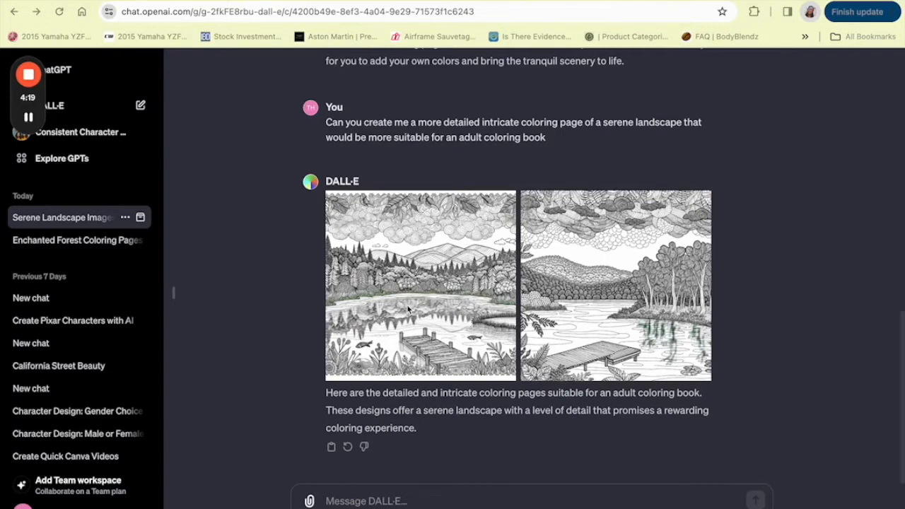
{"action": "mouse_move", "coordinate": [594, 327]}
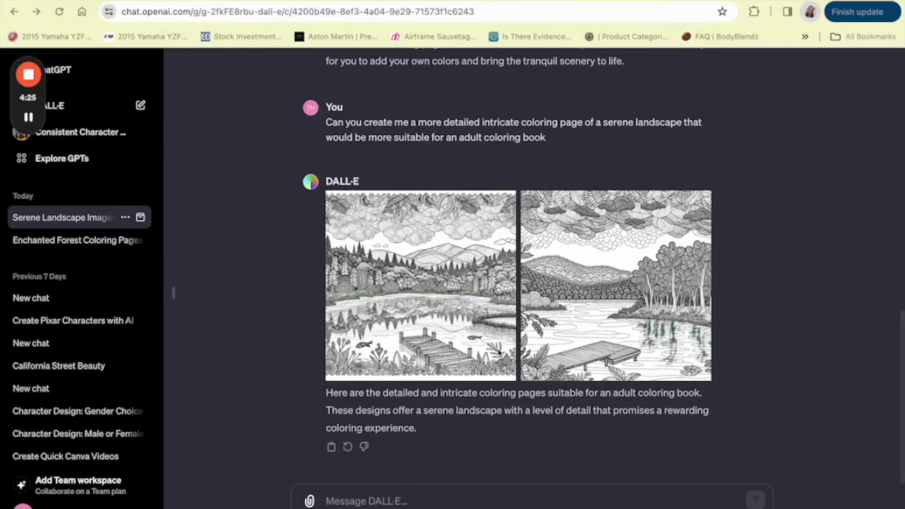
{"action": "mouse_move", "coordinate": [244, 177]}
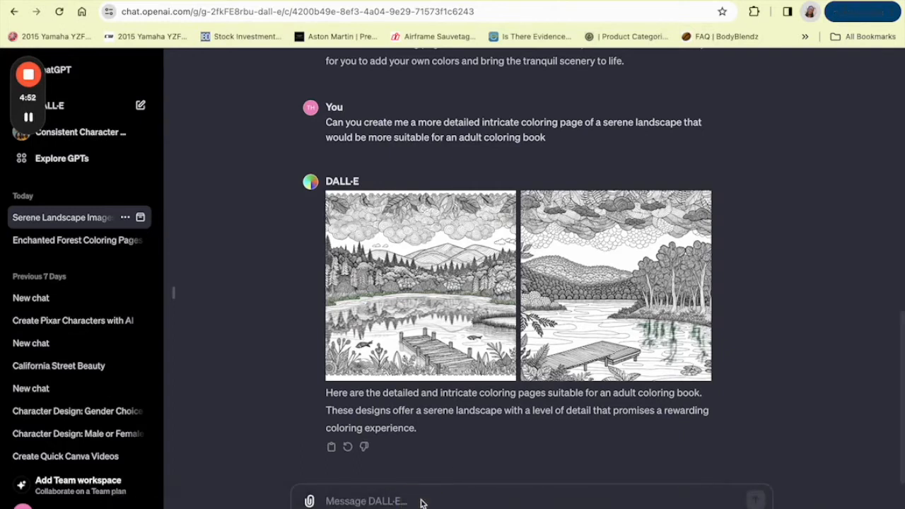
- Enter the prompt 'Flower based picture, realistic depictions, stylized floral pattern, very detailed, coloring page'
{"action": "type", "text": "Flower bas"}
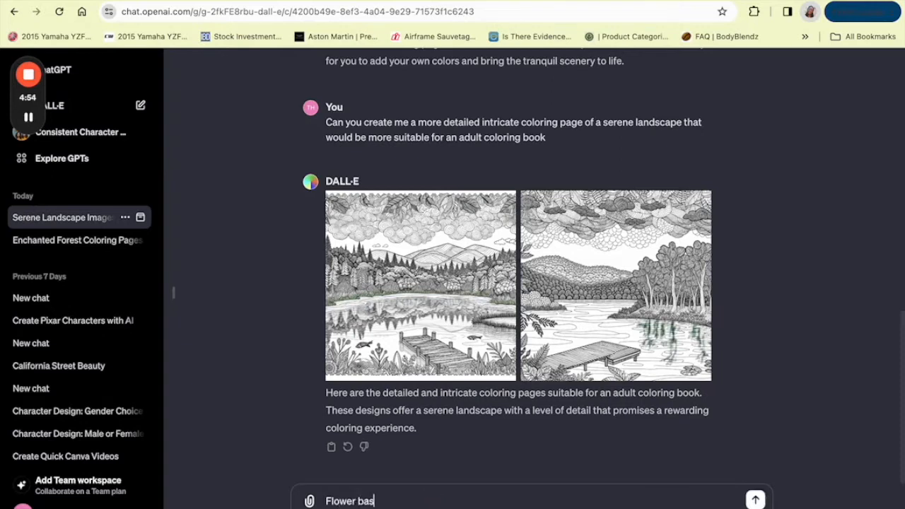
{"action": "type", "text": "ed"}
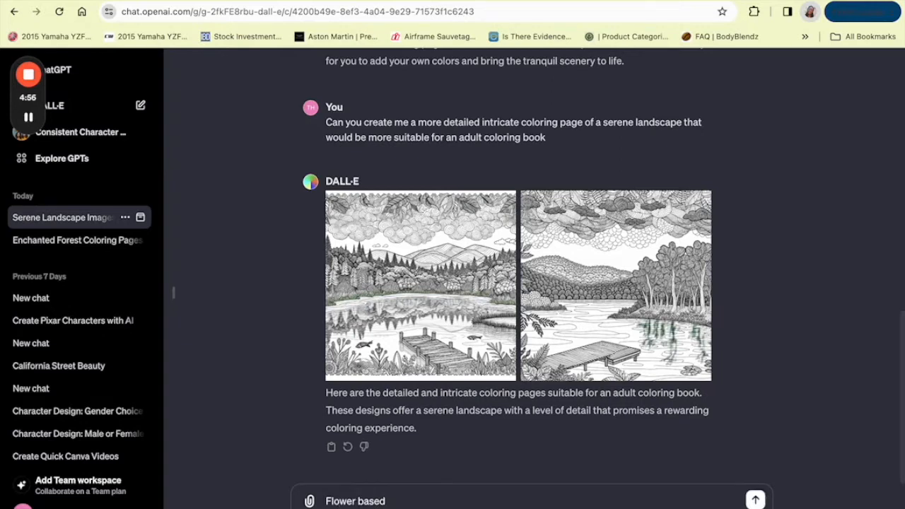
{"action": "type", "text": "picture, realistic depictions, stylized floral"}
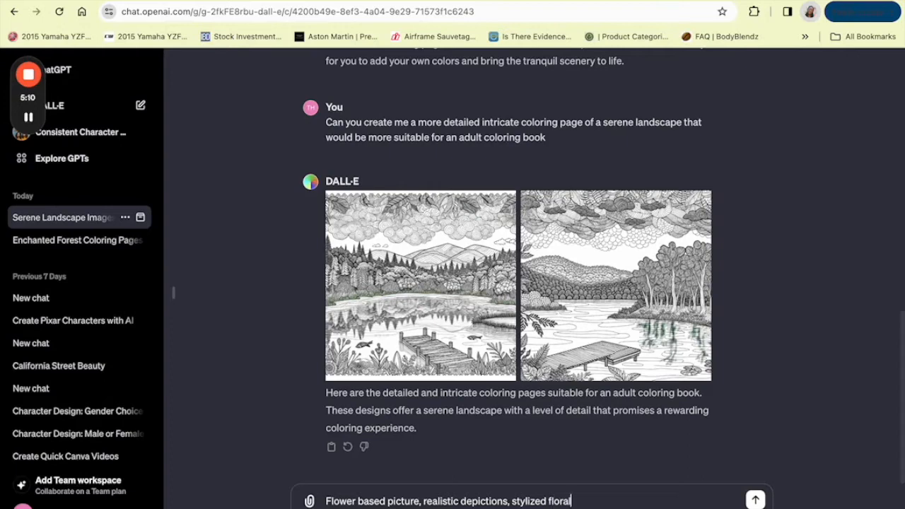
{"action": "type", "text": "pattern, very detaile"}
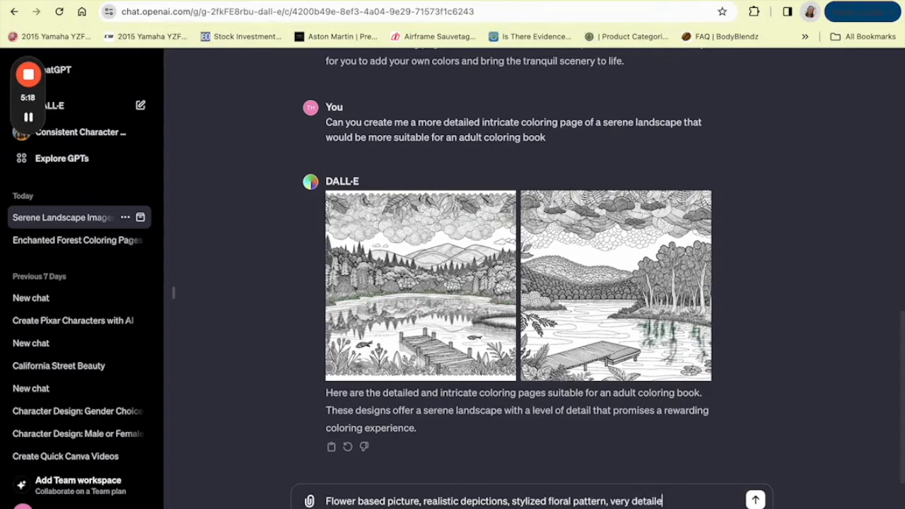
{"action": "type", "text": "d, color"}
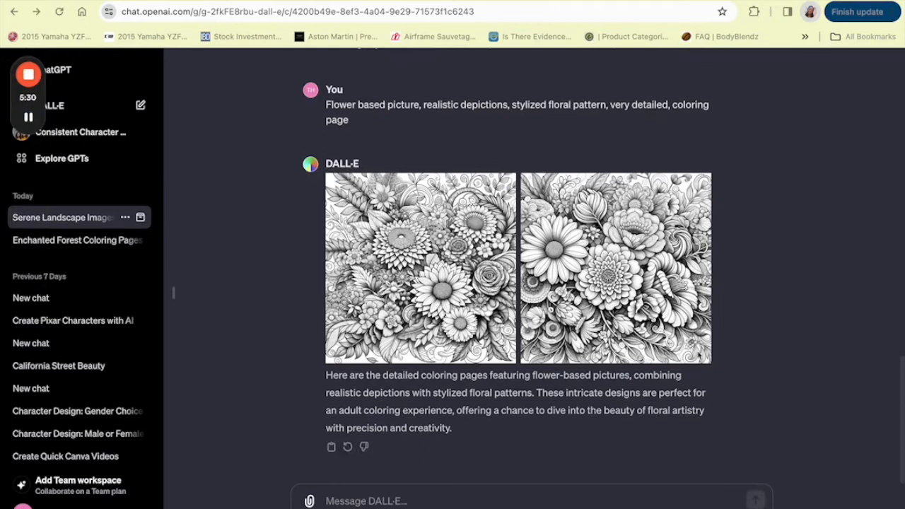
{"action": "mouse_move", "coordinate": [520, 331]}
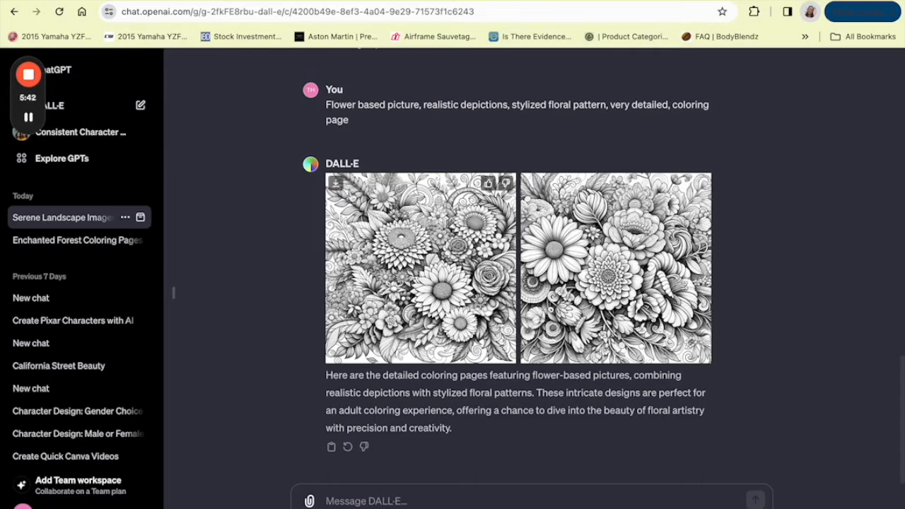
{"action": "mouse_move", "coordinate": [322, 291]}
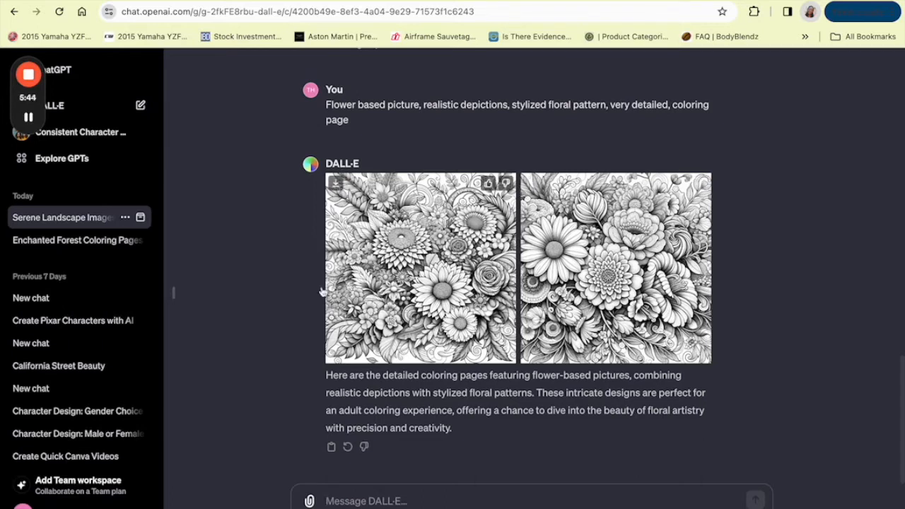
{"action": "mouse_move", "coordinate": [309, 289]}
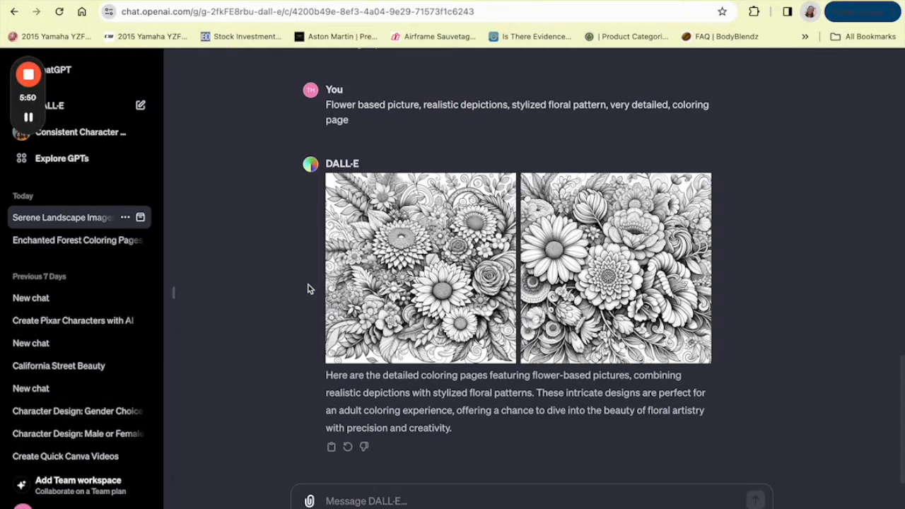
{"action": "mouse_move", "coordinate": [255, 282]}
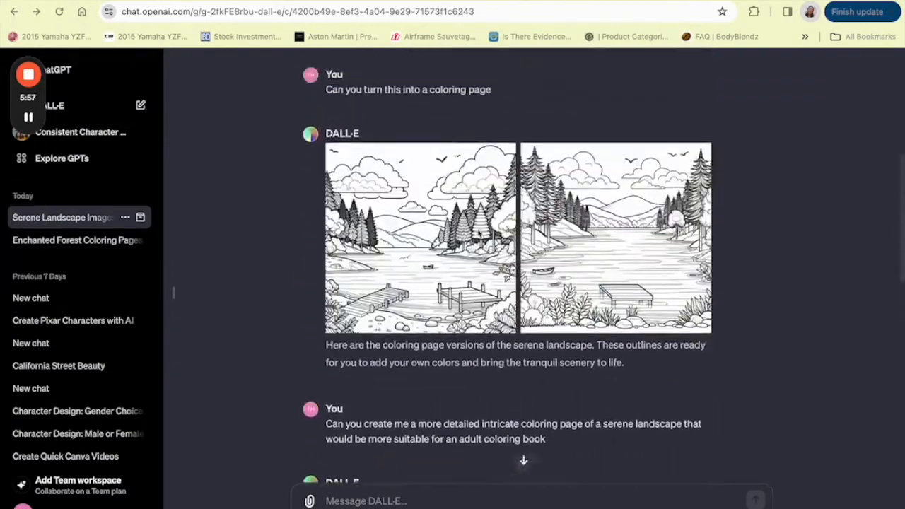
{"action": "scroll", "scroll_direction": "down", "scroll_amount": 3}
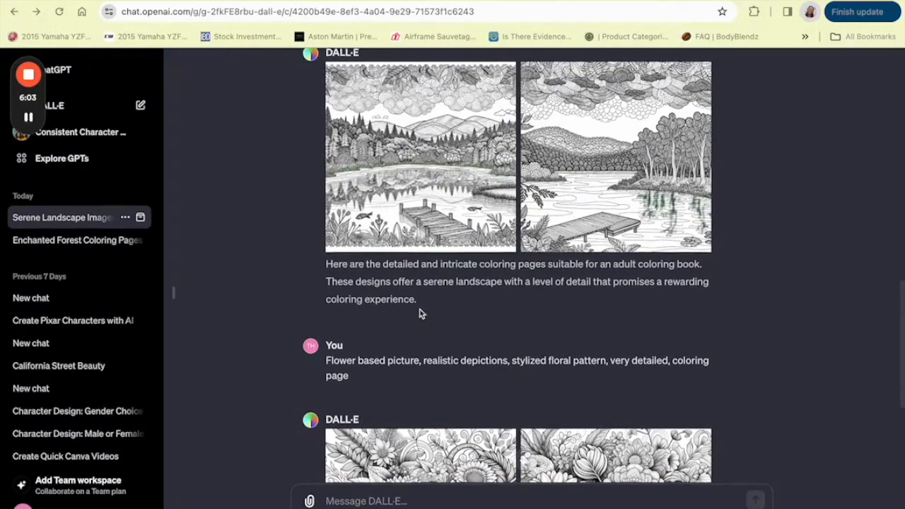
{"action": "scroll", "scroll_direction": "down", "scroll_amount": 3}
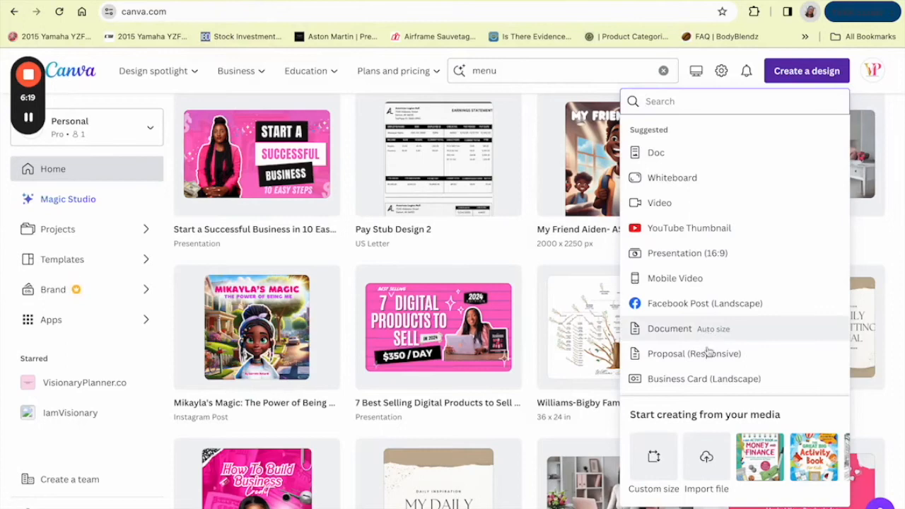
- Create a new Instagram Post (Square) design from the suggested design list
{"action": "scroll", "scroll_direction": "down", "scroll_amount": 3}
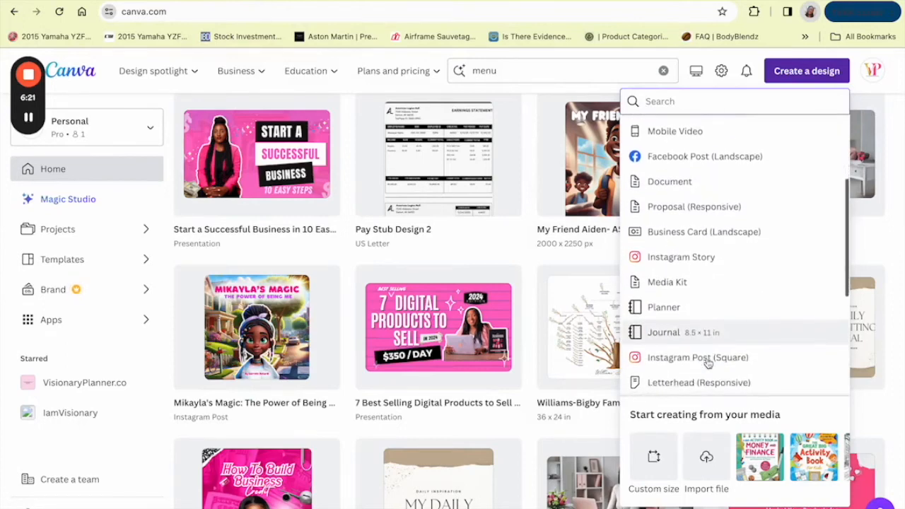
{"action": "scroll", "scroll_direction": "down", "scroll_amount": 3}
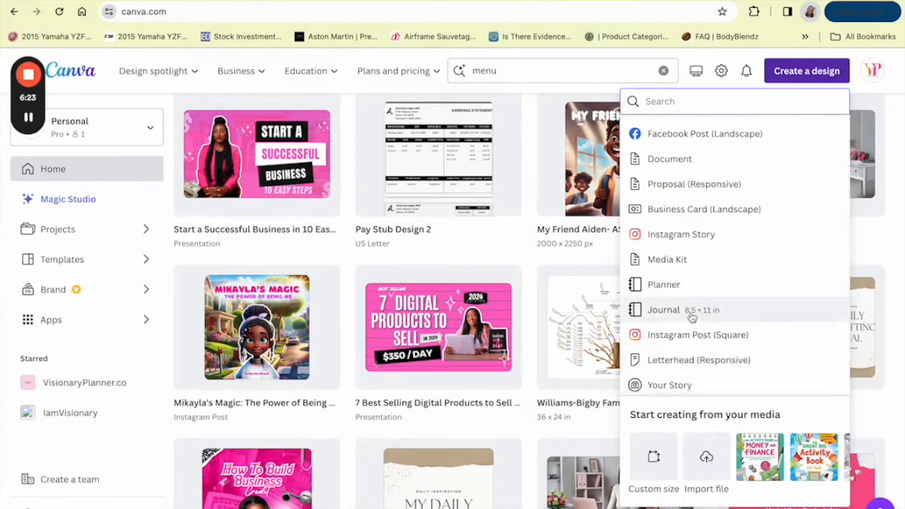
{"action": "left_click", "coordinate": [663, 310]}
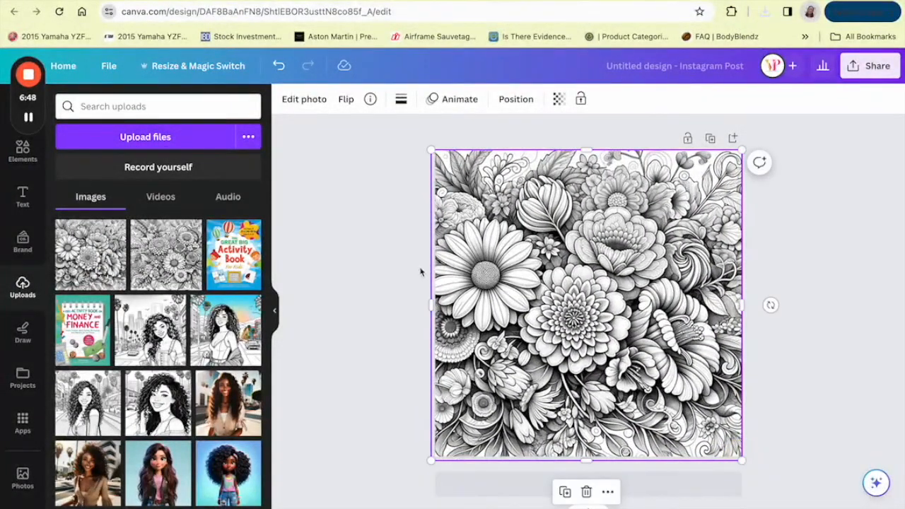
{"action": "mouse_move", "coordinate": [425, 467]}
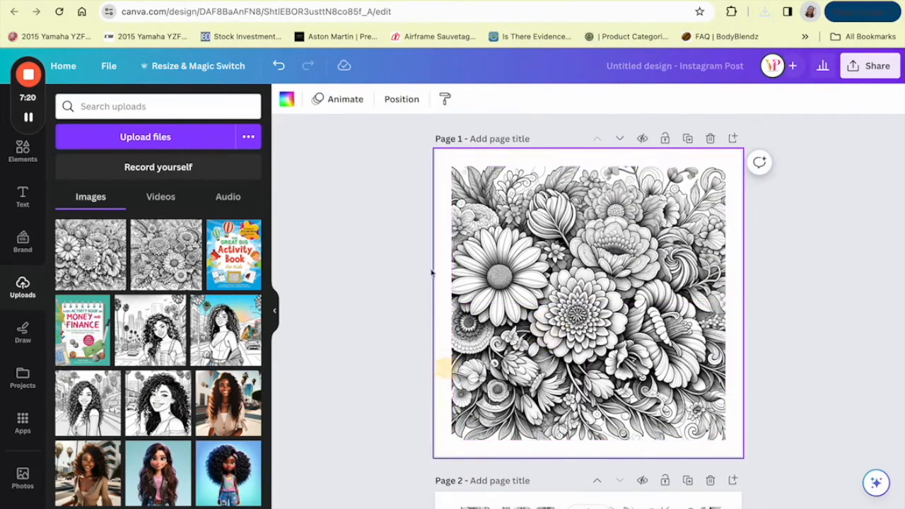
- Scroll through the design to check the floral pages placed so far
{"action": "scroll", "scroll_direction": "down", "scroll_amount": 3}
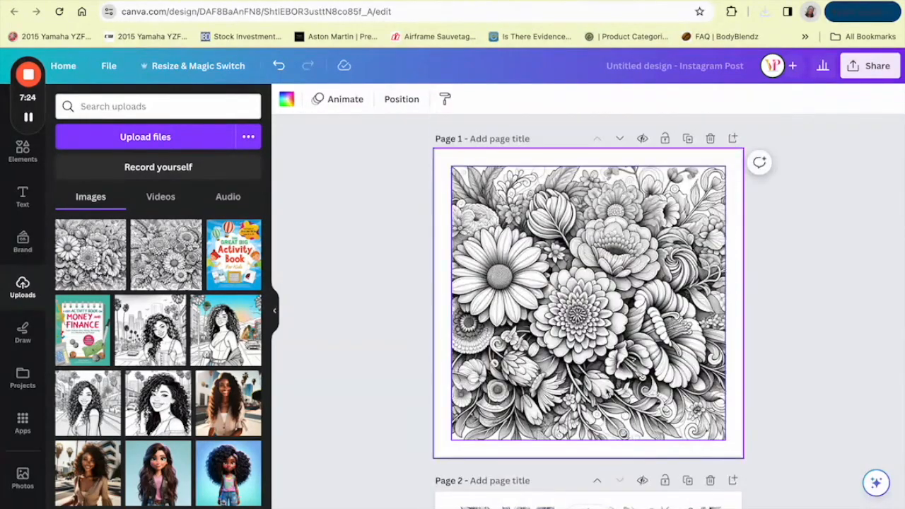
{"action": "scroll", "scroll_direction": "down", "scroll_amount": 3}
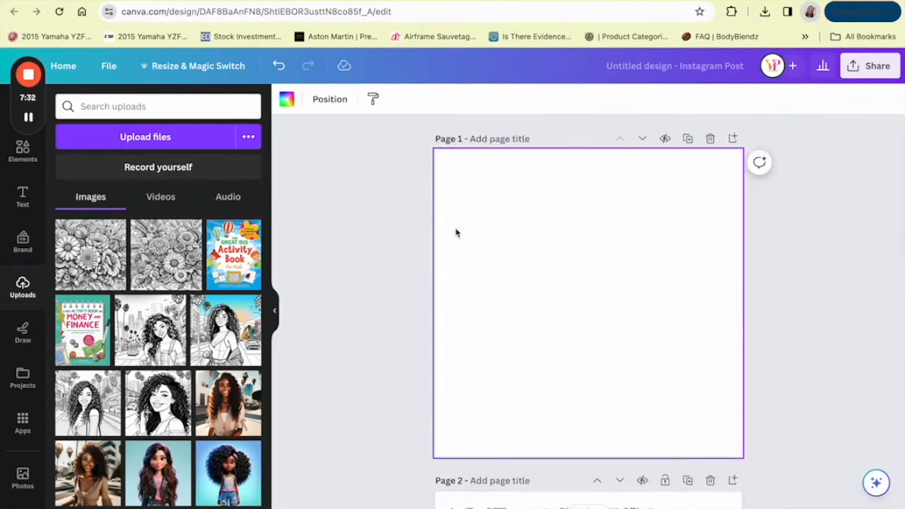
- Scroll down through the design to review the floral pages up to Page 3
{"action": "scroll", "scroll_direction": "down", "scroll_amount": 3}
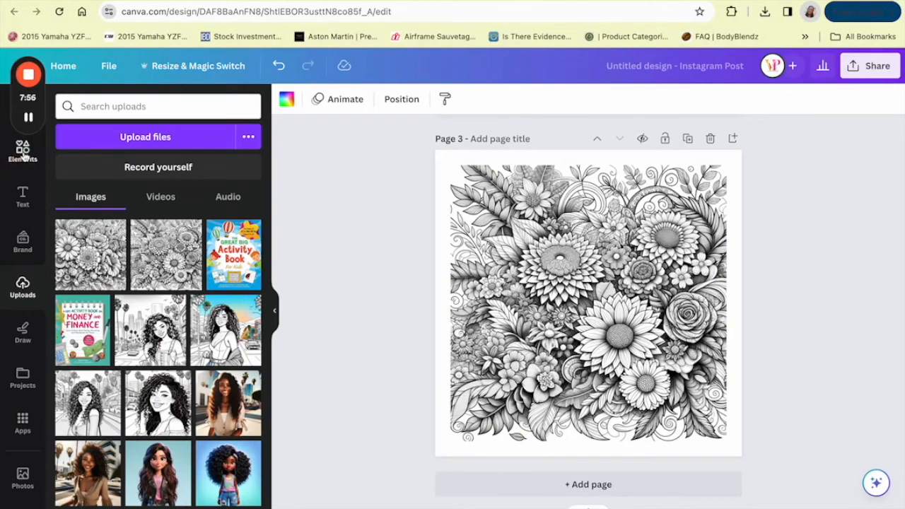
- Open Magic Media's Generate your own from Elements and browse all image styles
{"action": "left_click", "coordinate": [22, 150]}
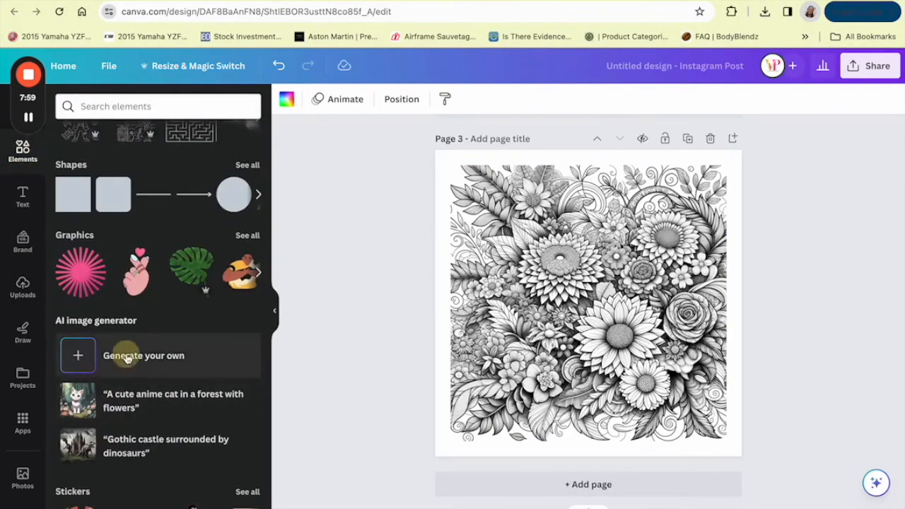
{"action": "left_click", "coordinate": [143, 355]}
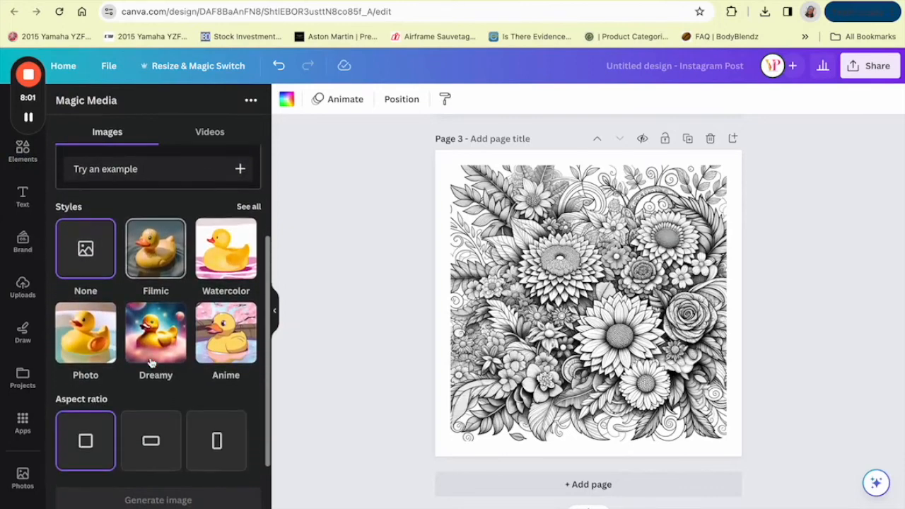
{"action": "left_click", "coordinate": [158, 168]}
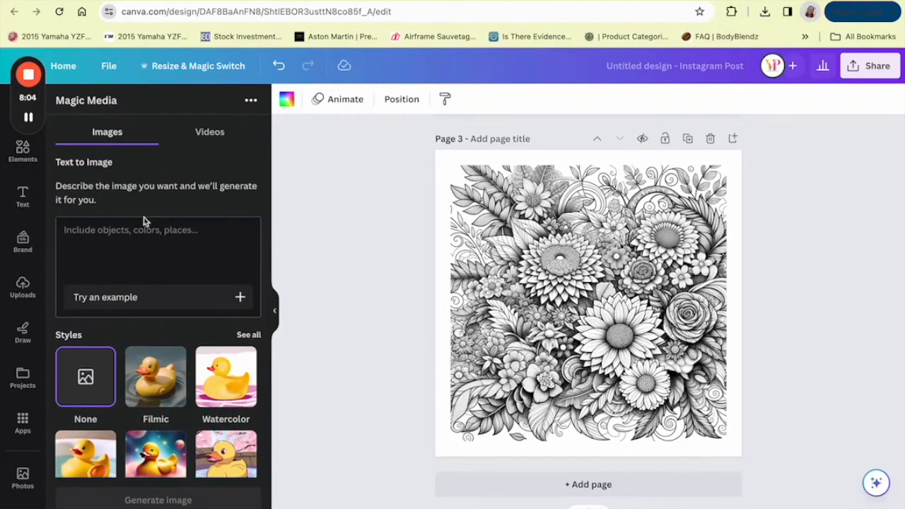
{"action": "scroll", "scroll_direction": "down", "scroll_amount": 3}
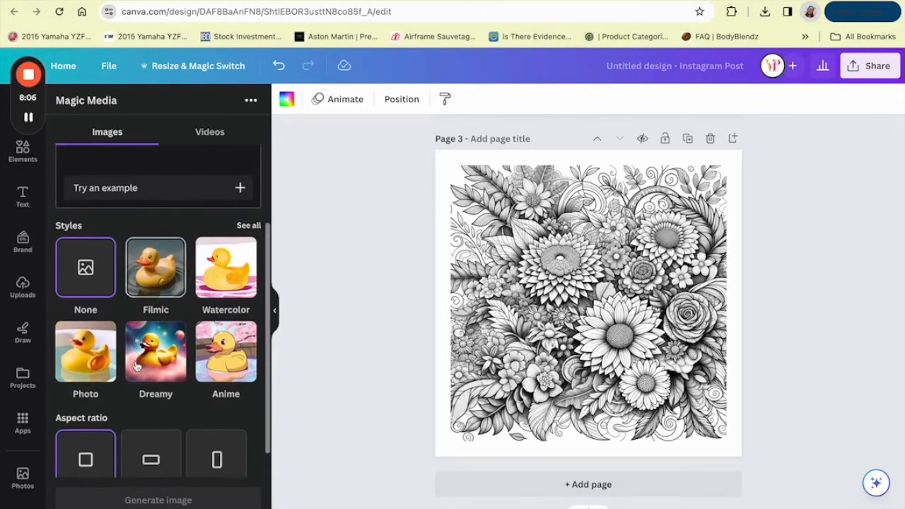
{"action": "left_click", "coordinate": [248, 225]}
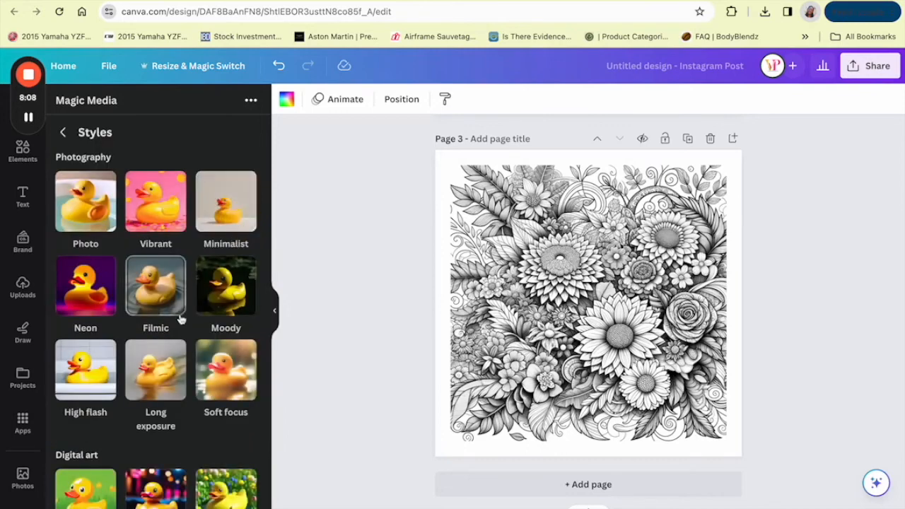
{"action": "scroll", "scroll_direction": "down", "scroll_amount": 3}
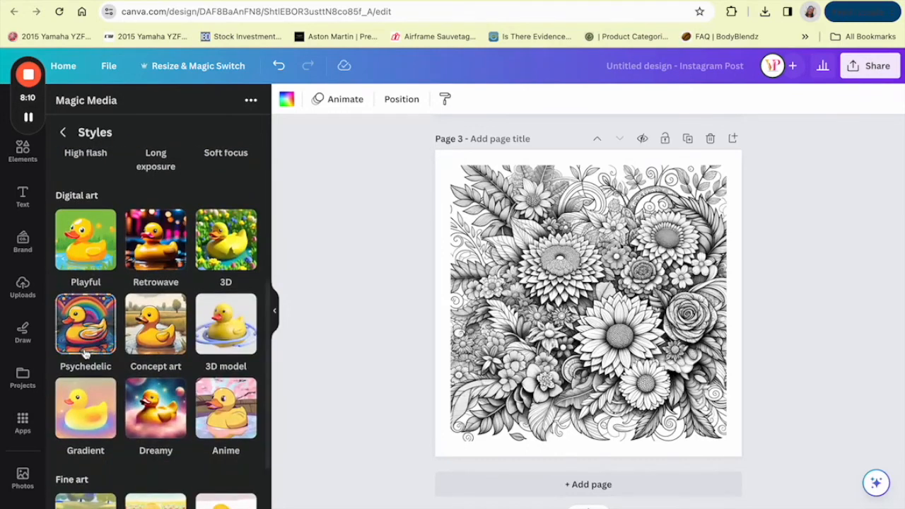
{"action": "scroll", "scroll_direction": "down", "scroll_amount": 3}
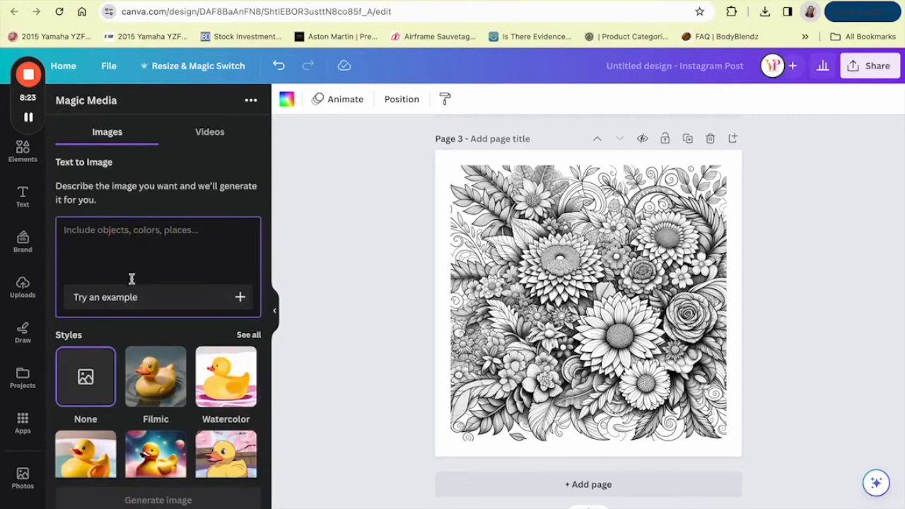
- Generate watercolor 'A beautiful mask from Venice carnival' images and place one on Page 1
{"action": "type", "text": "A beautiful mask from Venice carnival"}
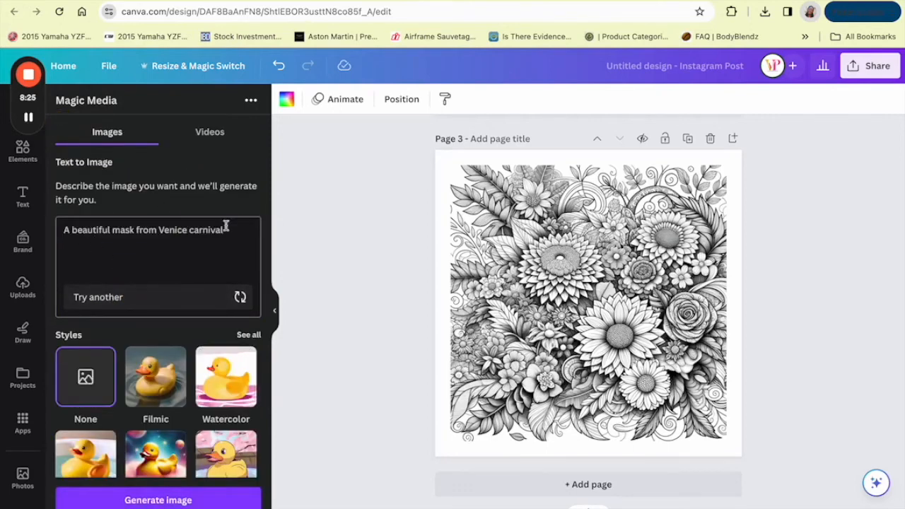
{"action": "scroll", "scroll_direction": "down", "scroll_amount": 3}
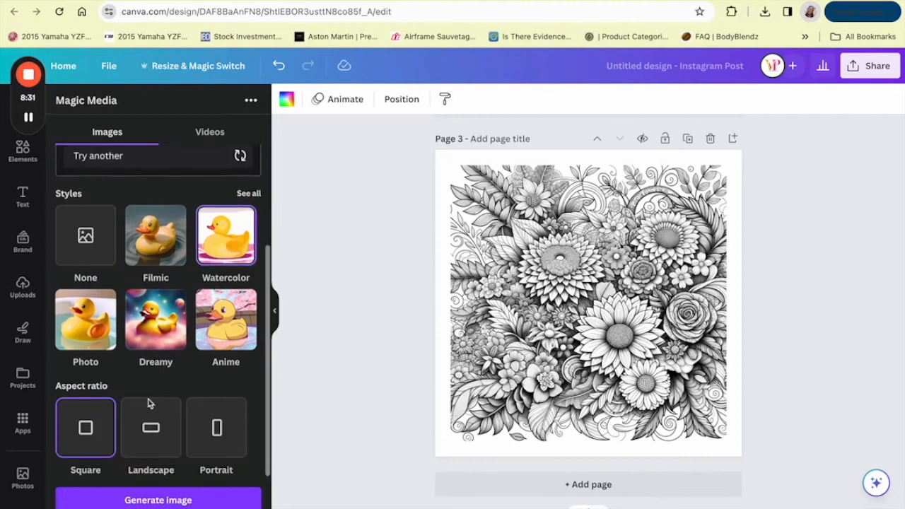
{"action": "left_click", "coordinate": [158, 500]}
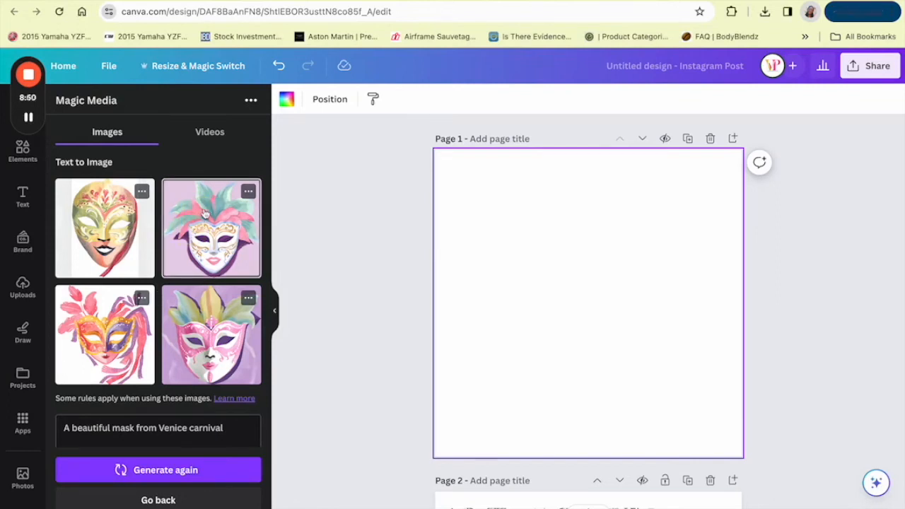
{"action": "left_click", "coordinate": [211, 228]}
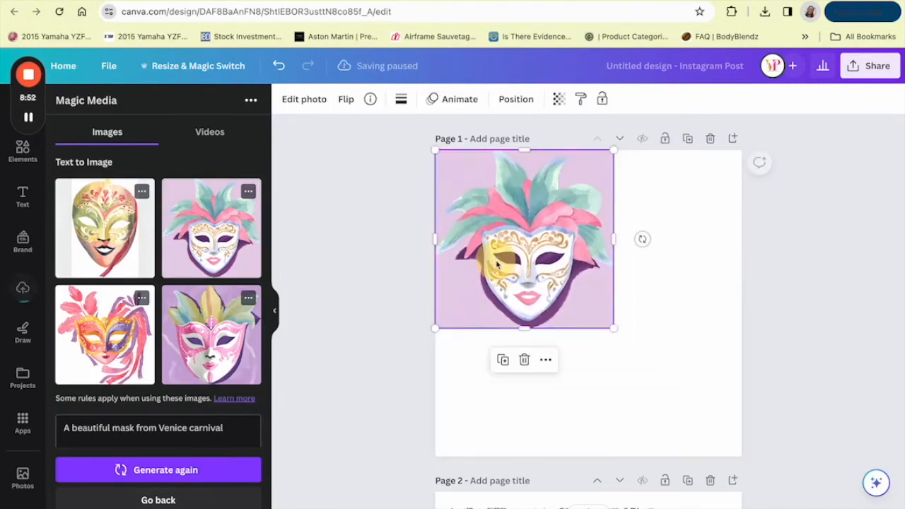
{"action": "scroll", "scroll_direction": "down", "scroll_amount": 3}
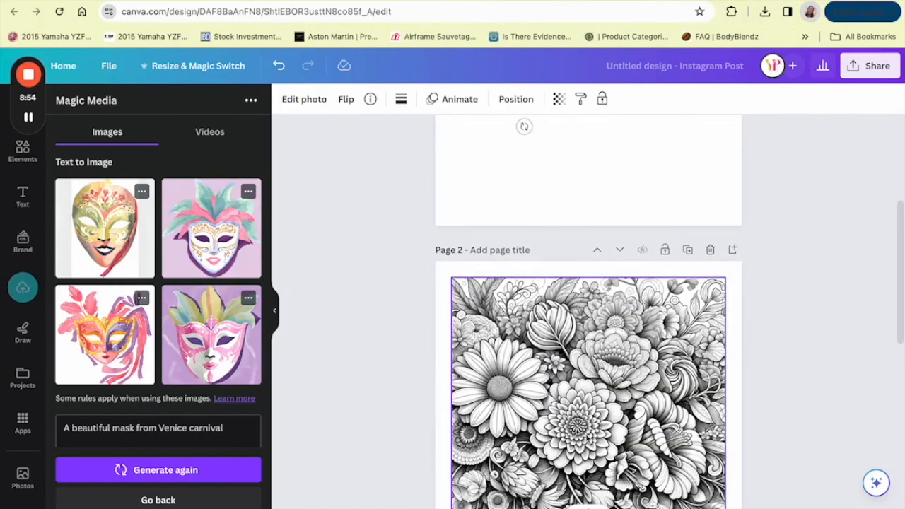